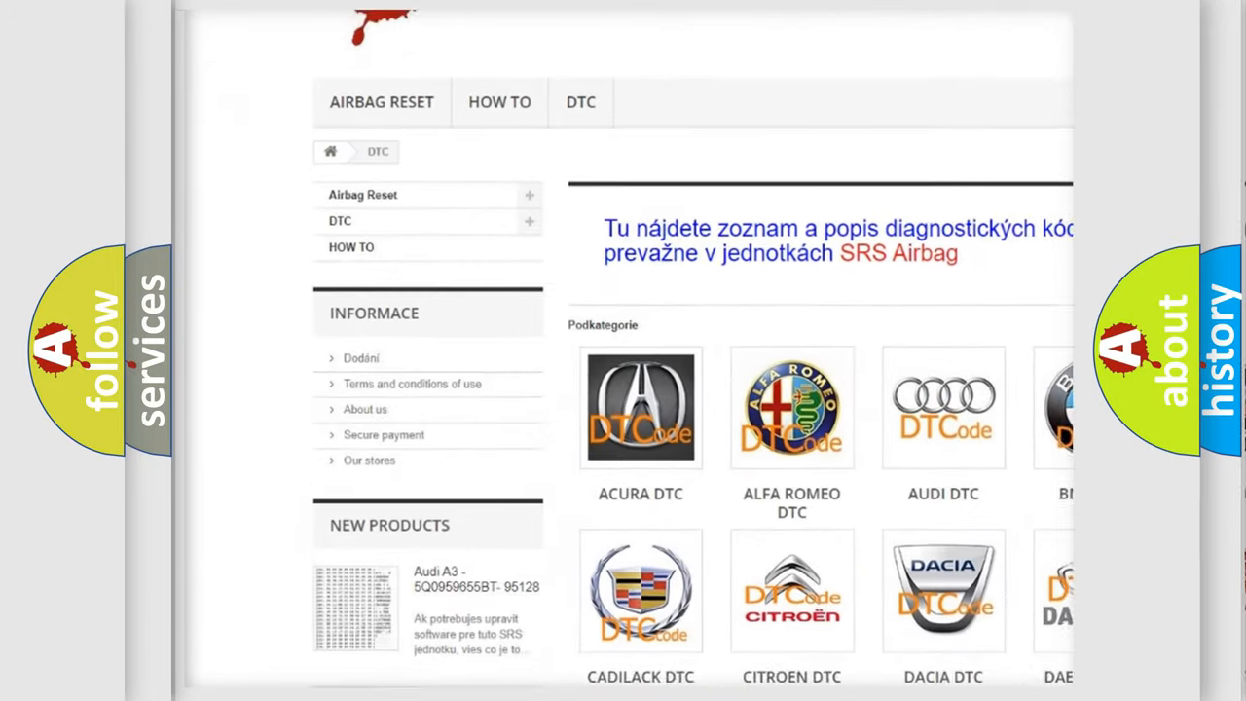
# Scroll down the airbagreset.sk DTC page past the brand logos to the trouble-code list
pyautogui.scroll(-3)
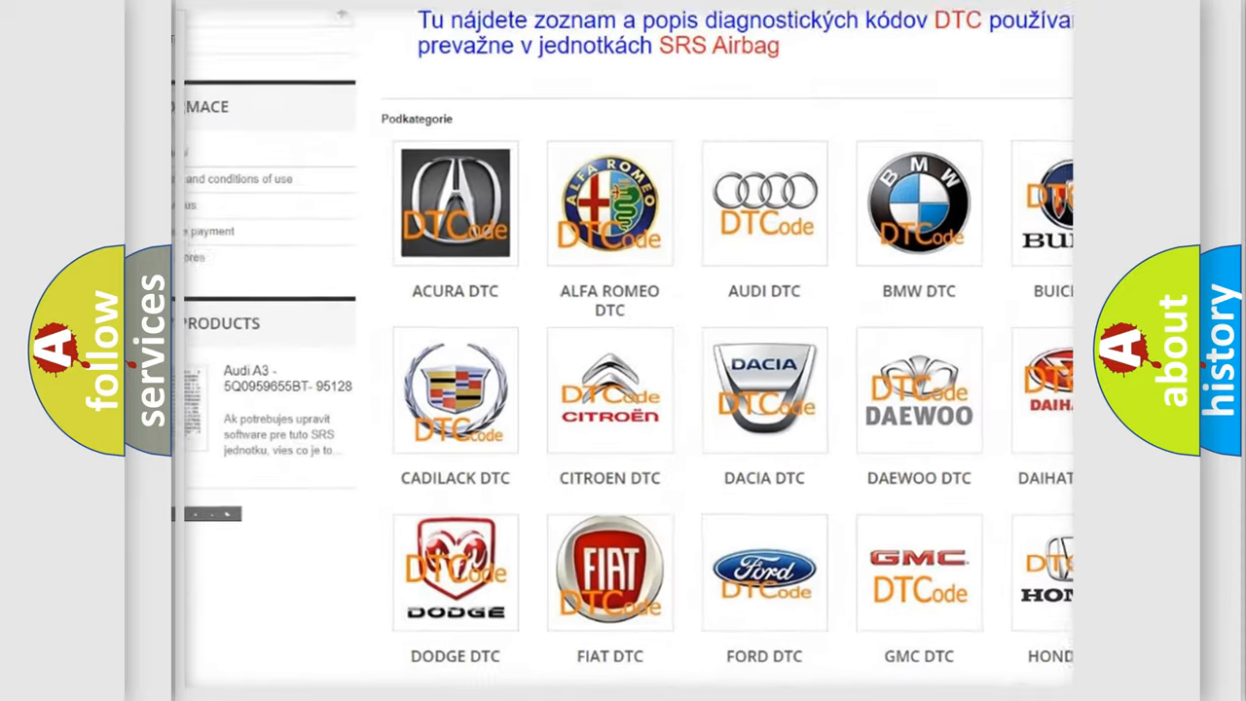
pyautogui.scroll(-3)
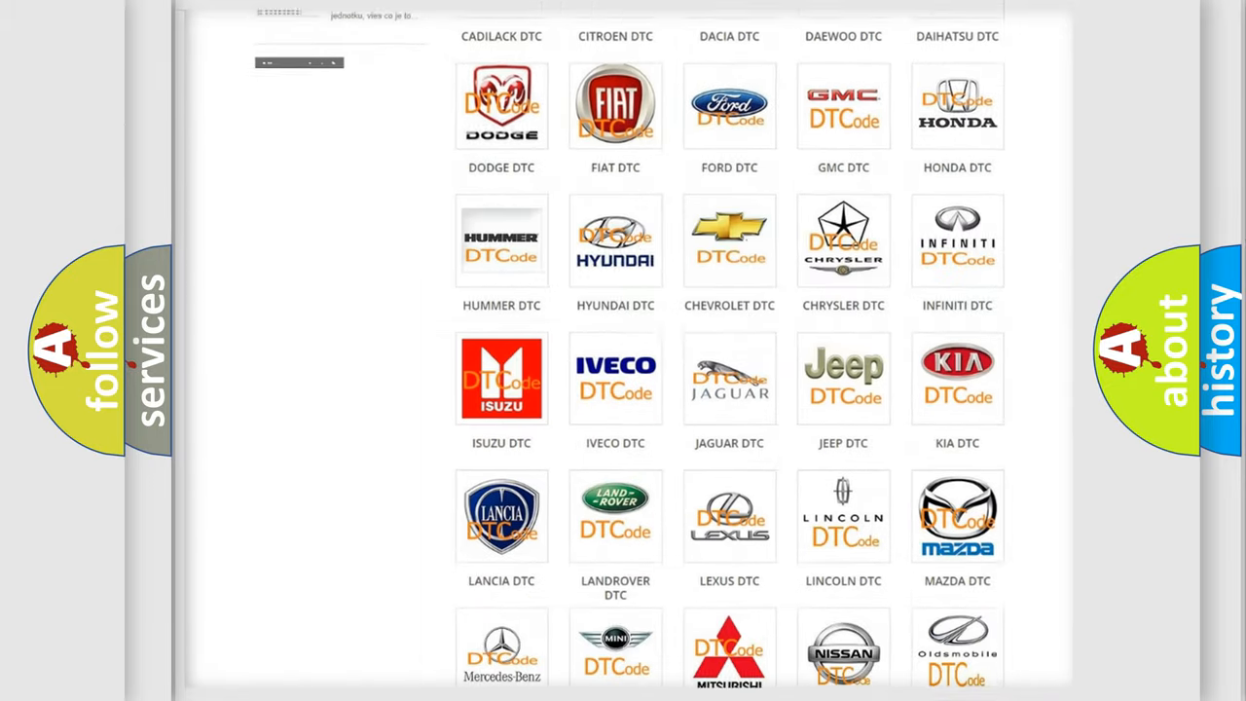
pyautogui.scroll(-3)
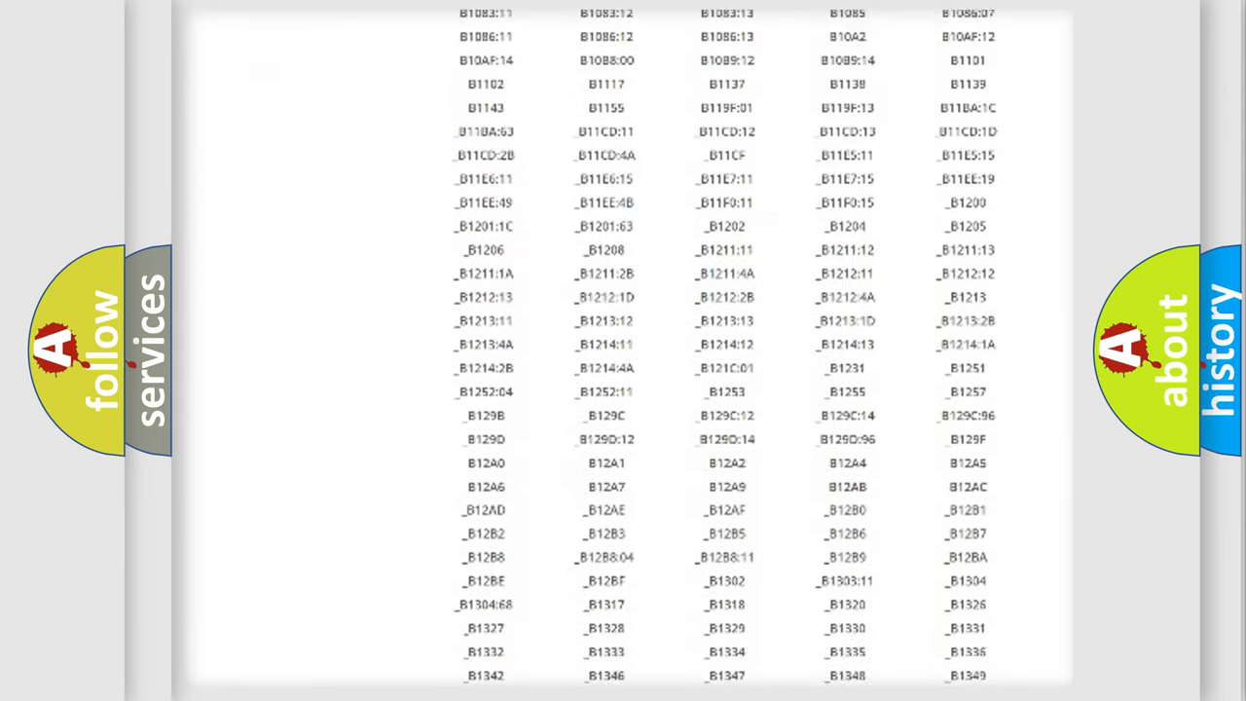
pyautogui.scroll(-3)
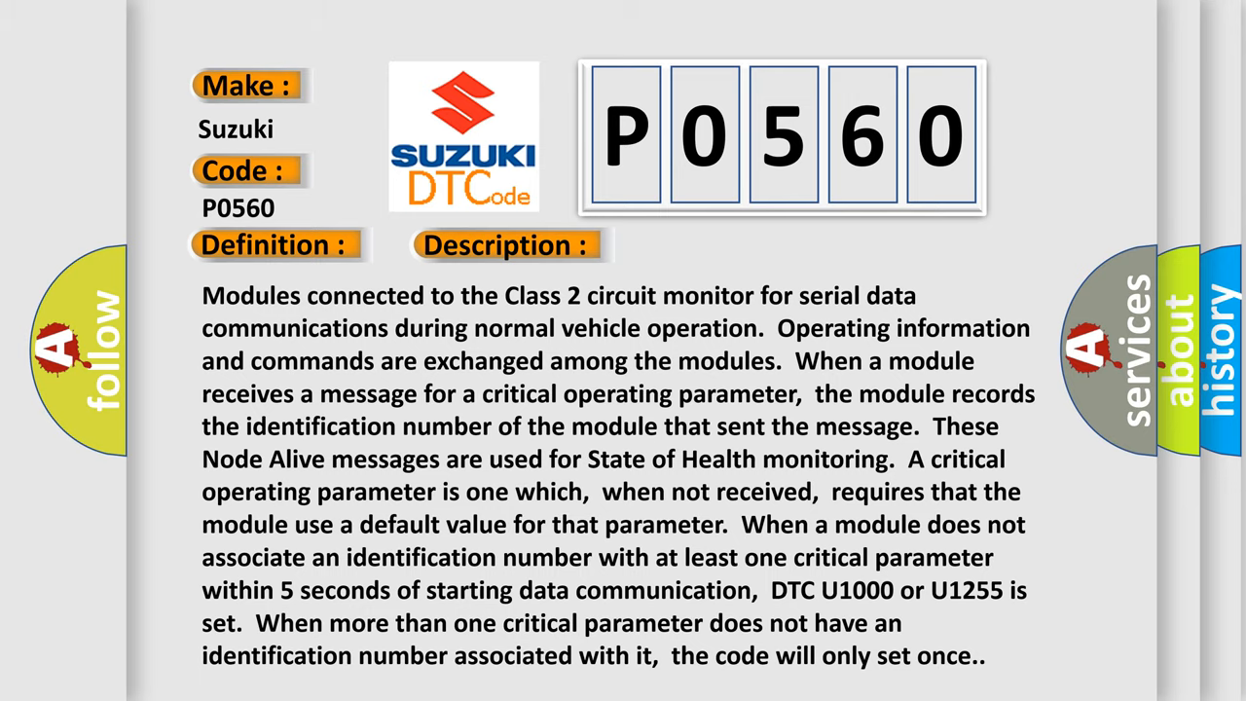
# Advance from the P0560 description slide to the Cause section for the Suzuki code
pyautogui.click(712, 245)
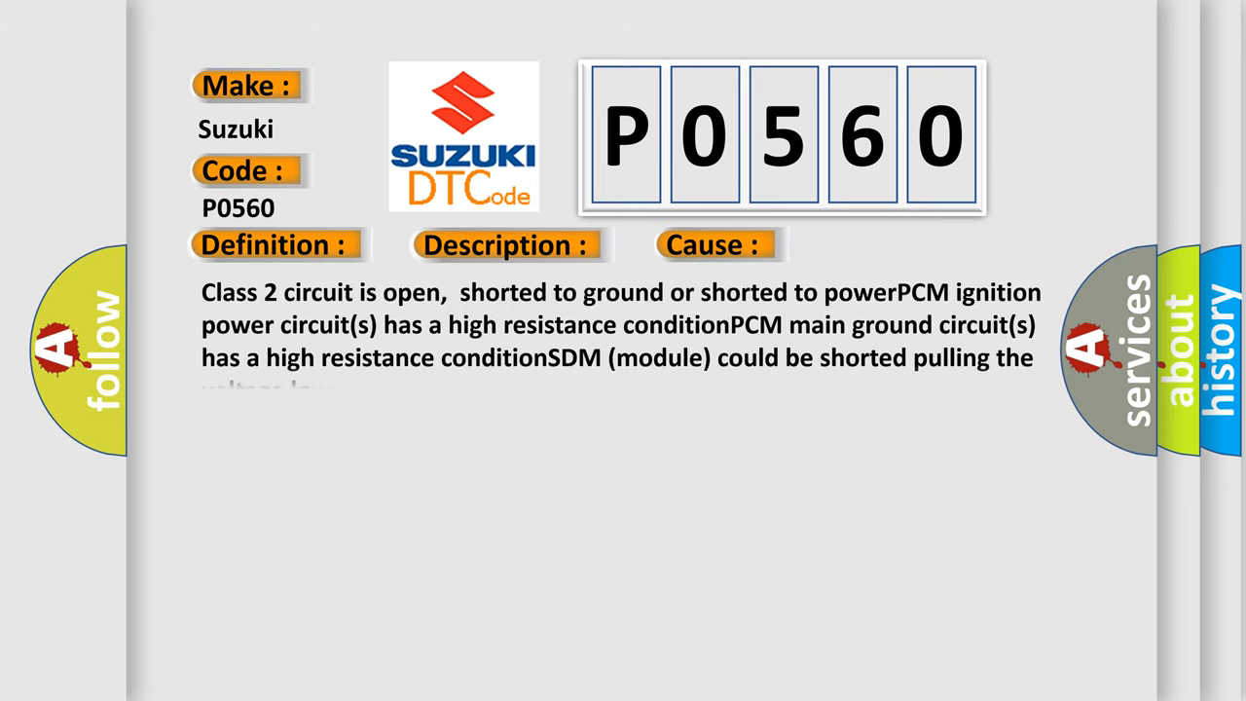